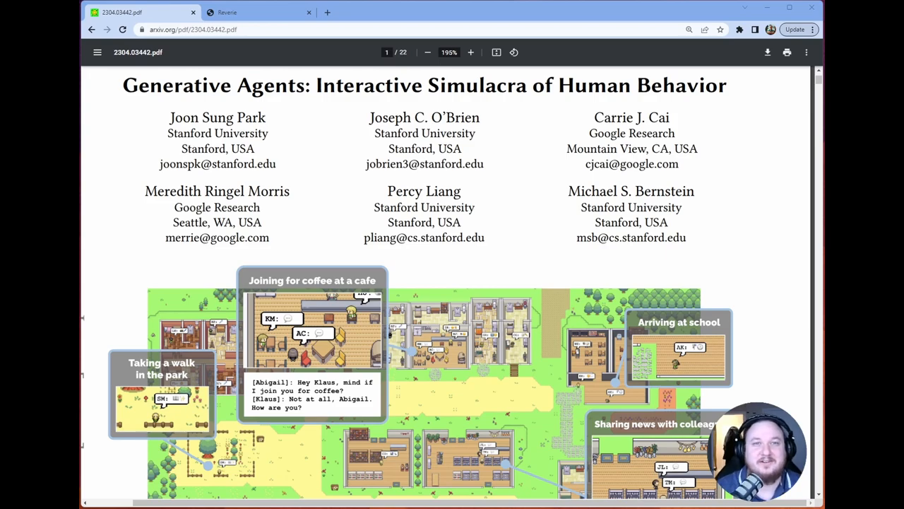
{"action": "mouse_move", "coordinate": [695, 57]}
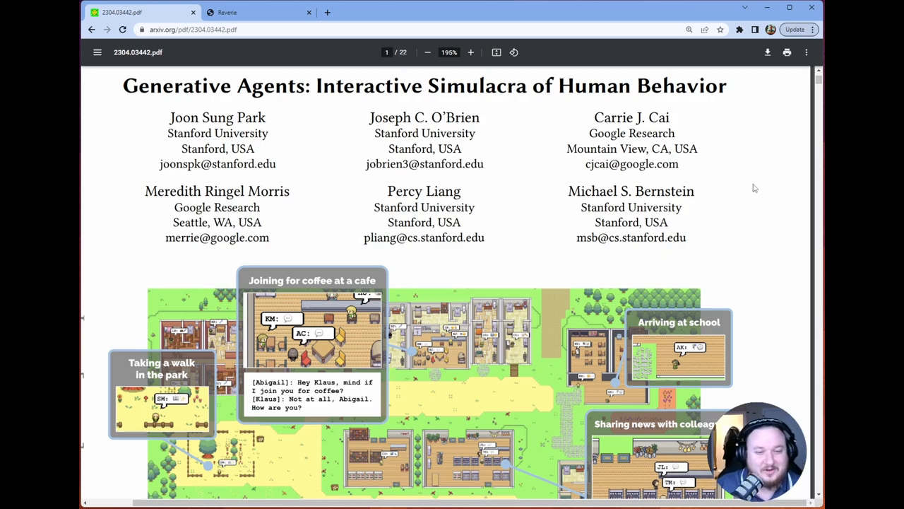
Step: Scroll down the PDF to Figure 1's sandbox town illustration and caption
{"action": "scroll", "scroll_direction": "down", "scroll_amount": 3}
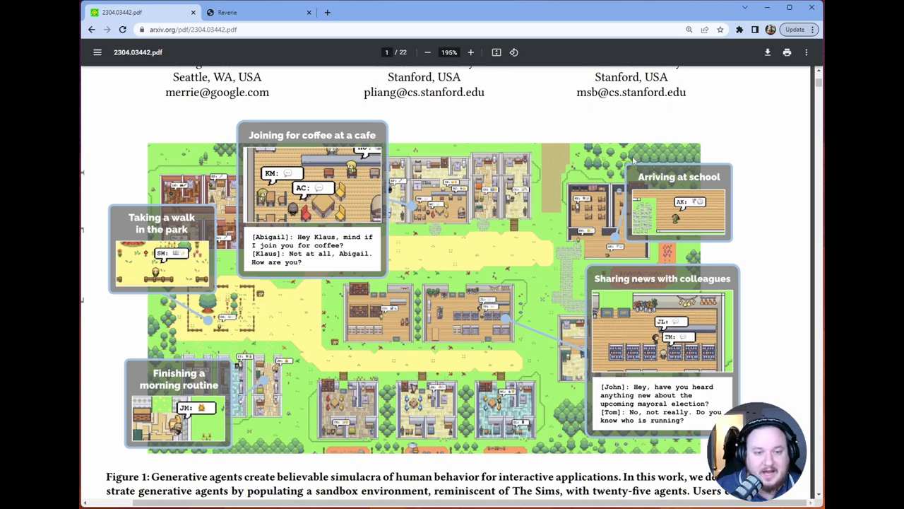
{"action": "mouse_move", "coordinate": [724, 191]}
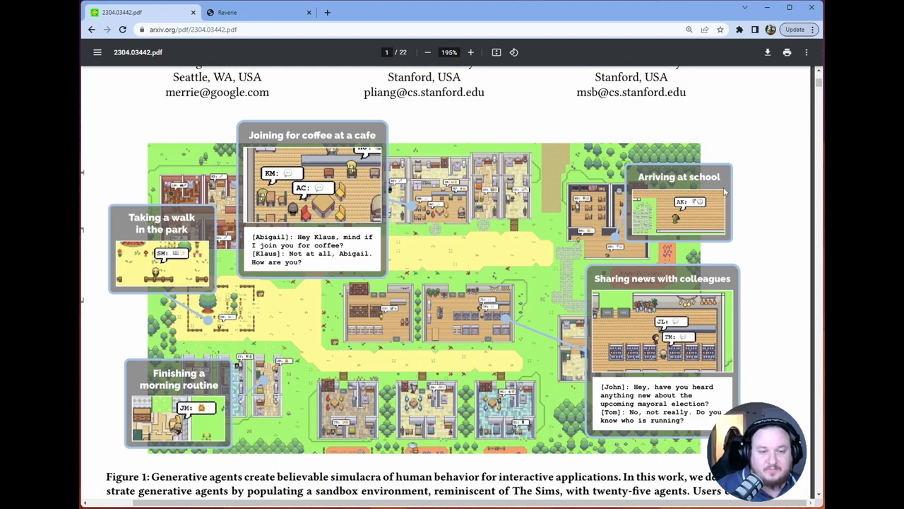
{"action": "mouse_move", "coordinate": [776, 195]}
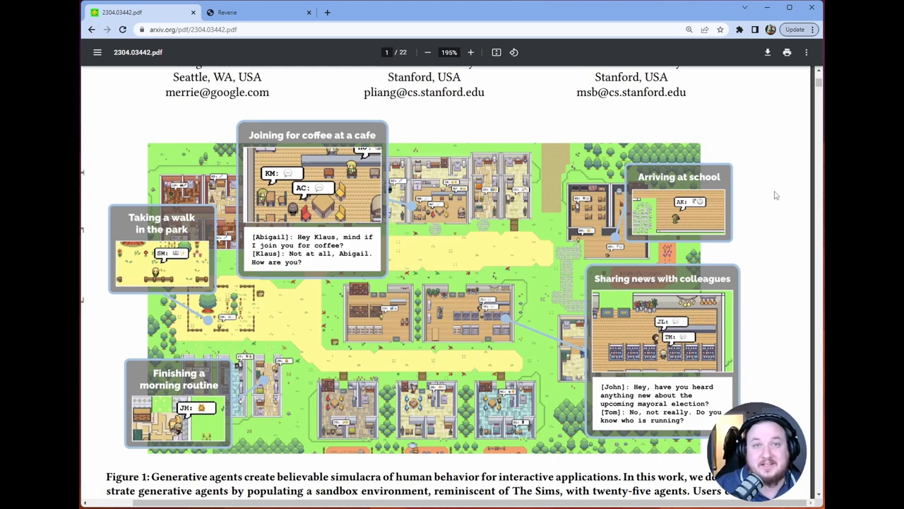
{"action": "mouse_move", "coordinate": [756, 212]}
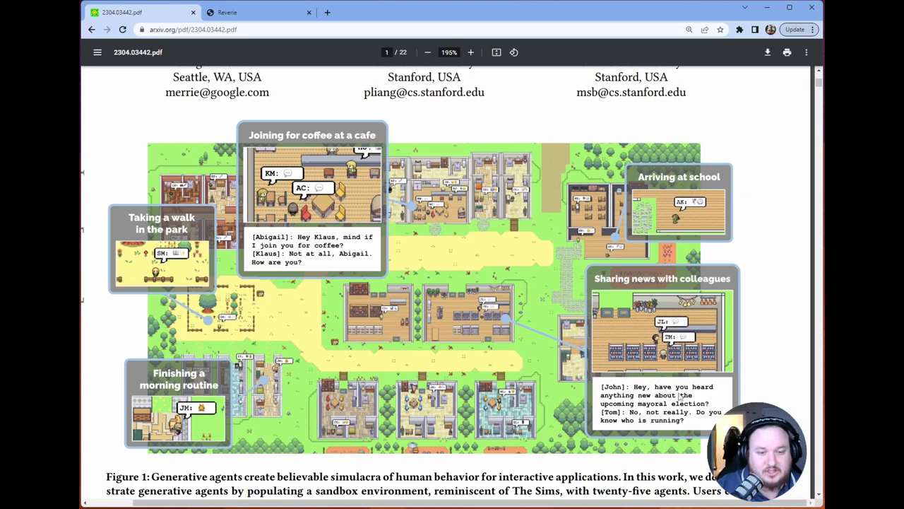
{"action": "mouse_move", "coordinate": [769, 353]}
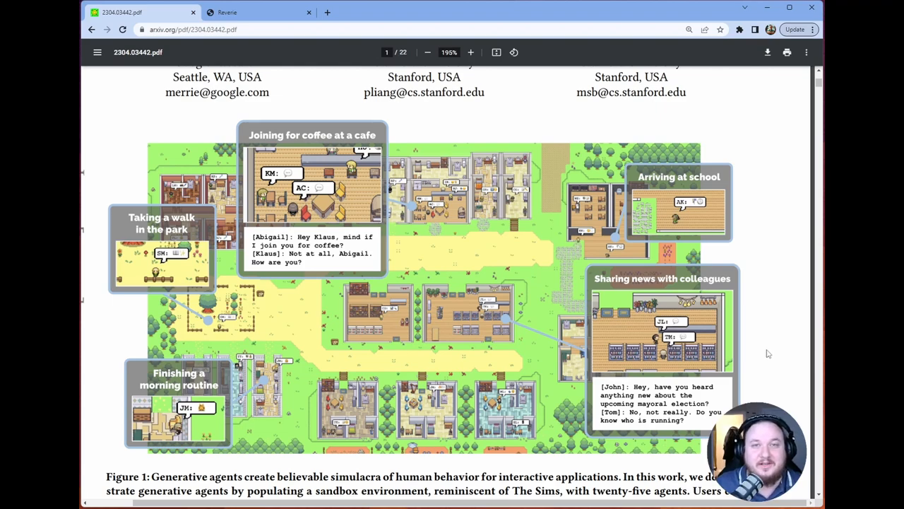
{"action": "mouse_move", "coordinate": [334, 258]}
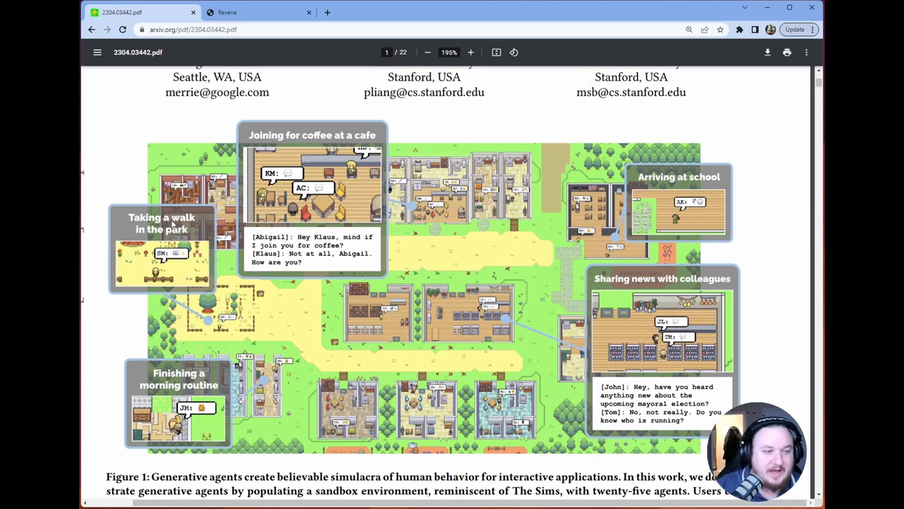
{"action": "mouse_move", "coordinate": [718, 337]}
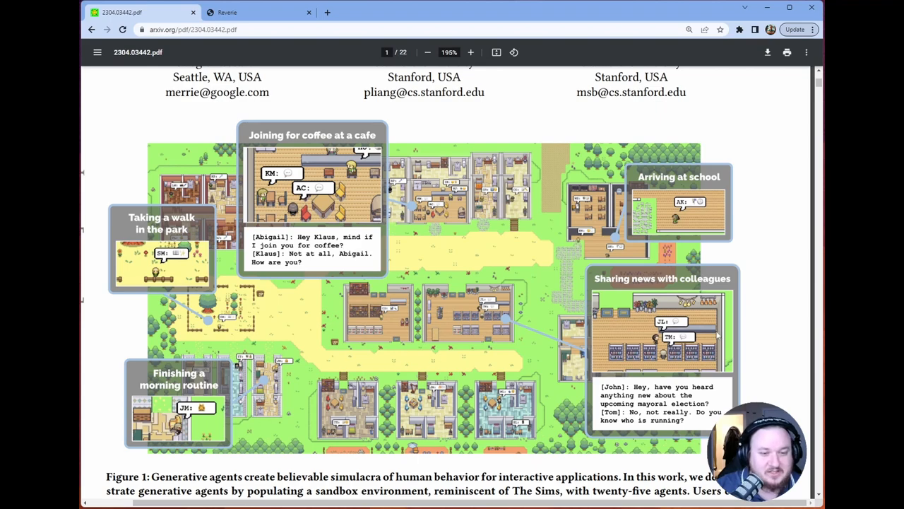
{"action": "mouse_move", "coordinate": [772, 299]}
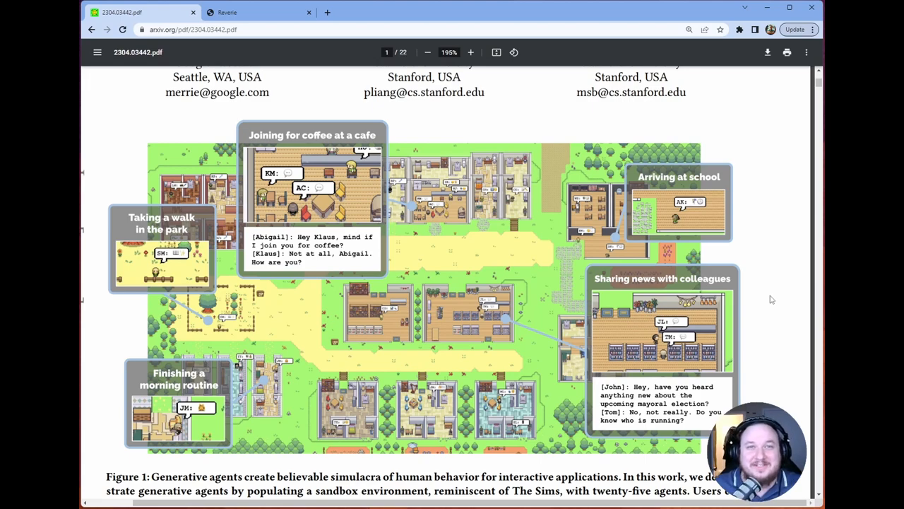
{"action": "mouse_move", "coordinate": [780, 308]}
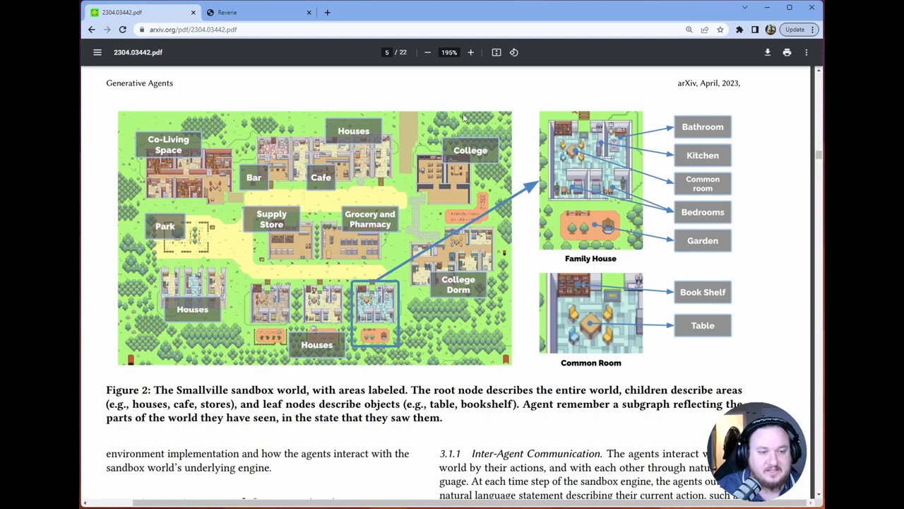
{"action": "mouse_move", "coordinate": [361, 141]}
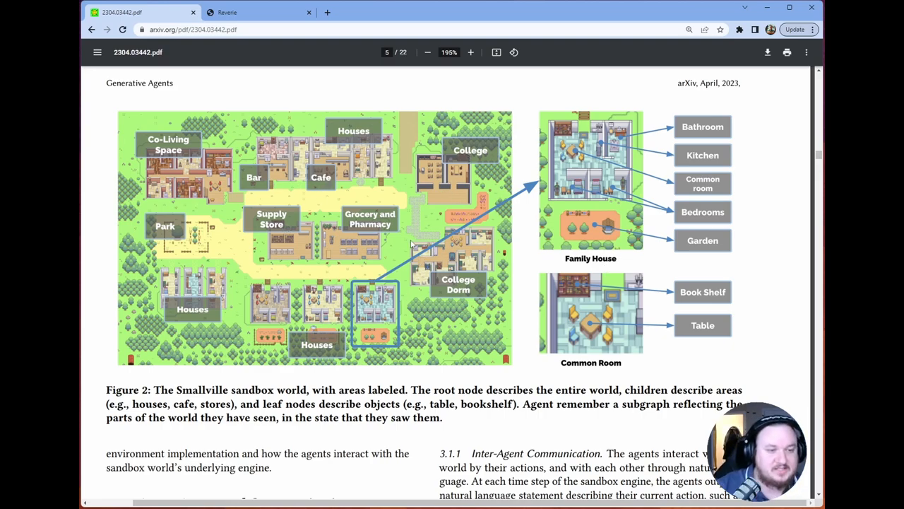
{"action": "mouse_move", "coordinate": [719, 131]}
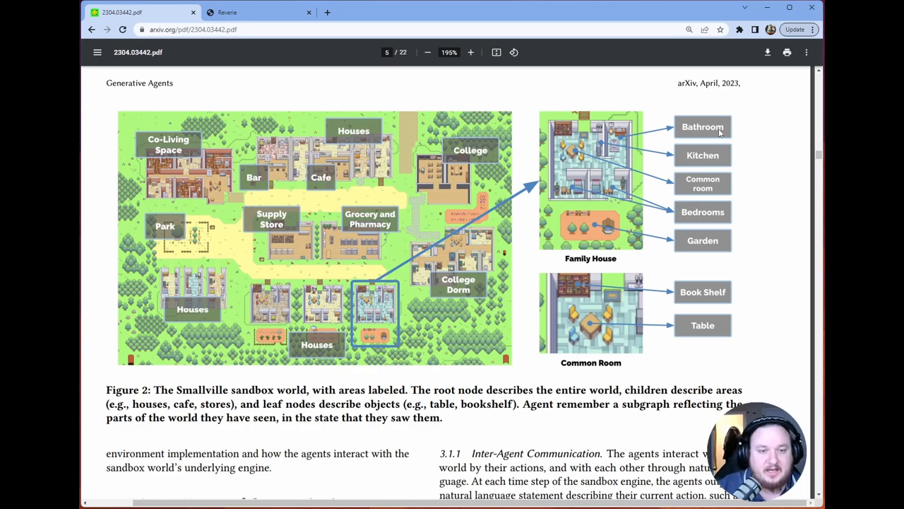
{"action": "mouse_move", "coordinate": [763, 154]}
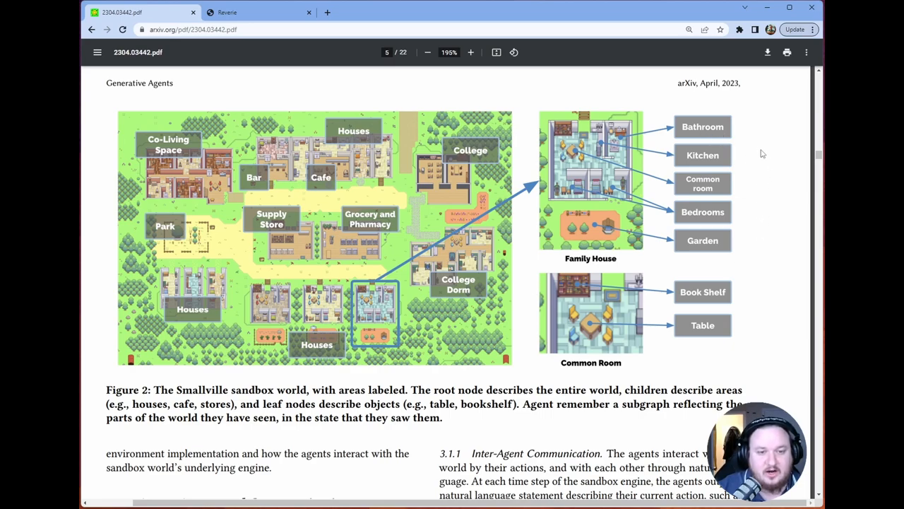
{"action": "mouse_move", "coordinate": [715, 130]}
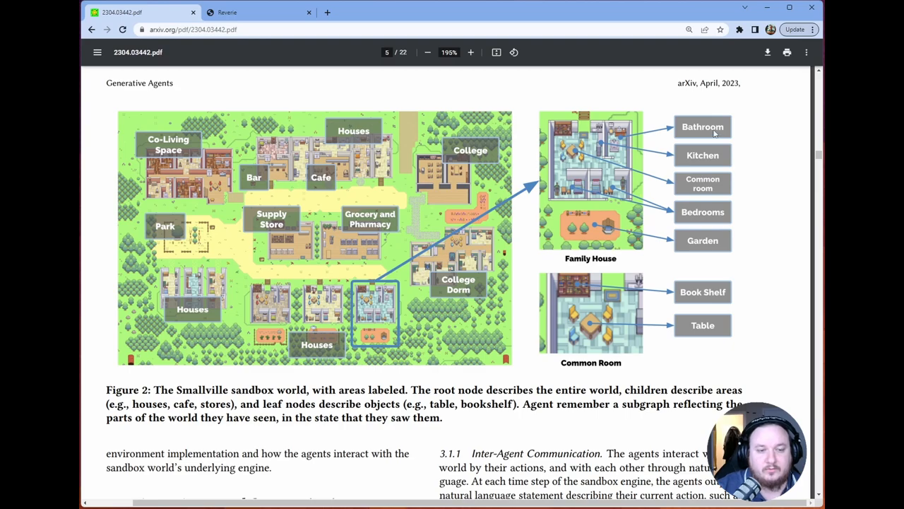
{"action": "mouse_move", "coordinate": [774, 246]}
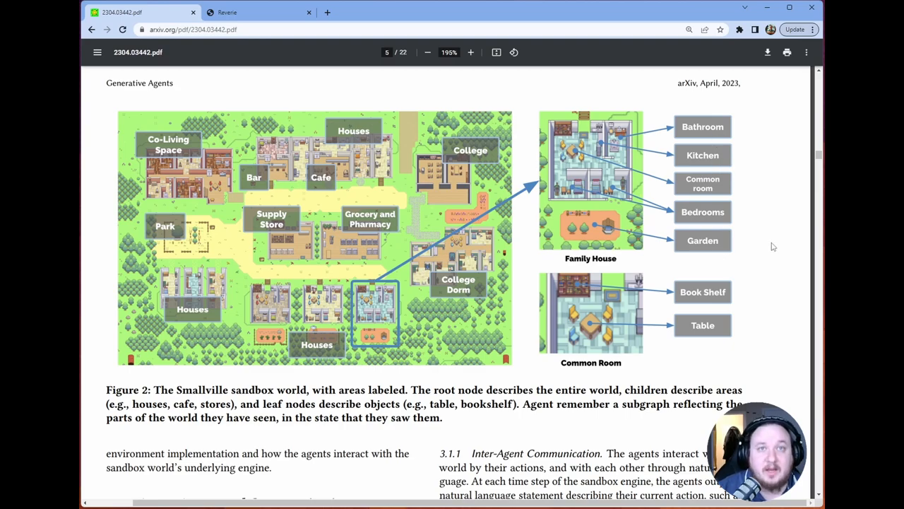
{"action": "mouse_move", "coordinate": [782, 264]}
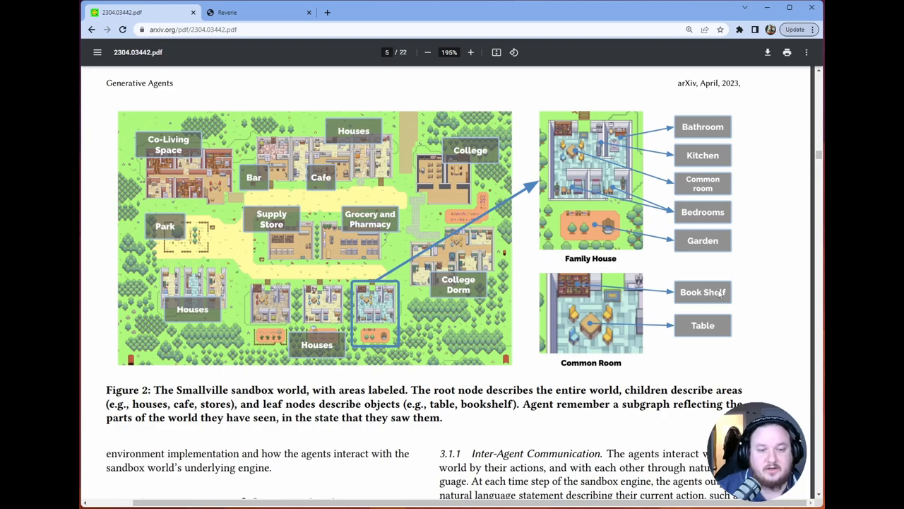
{"action": "mouse_move", "coordinate": [766, 309]}
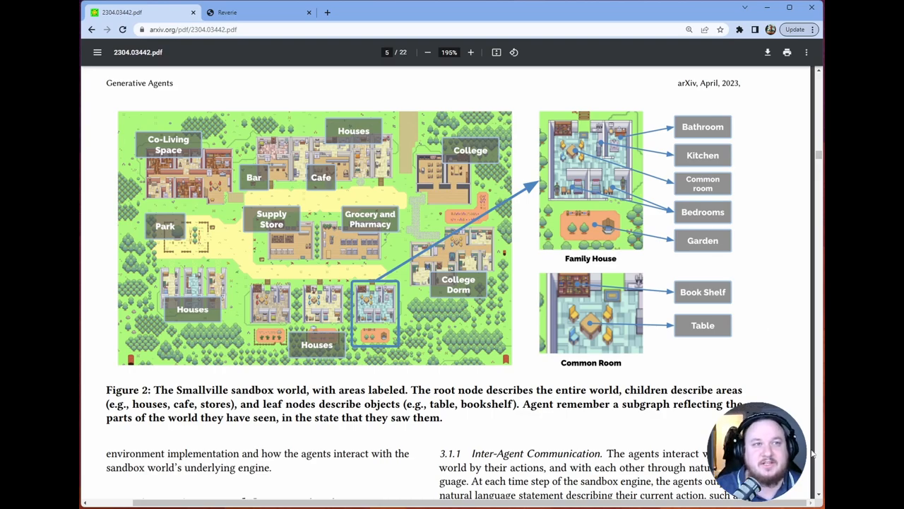
Step: Scroll past Figure 2 to John Lin's seed description and the Isabella–Tom conversation sample
{"action": "scroll", "scroll_direction": "down", "scroll_amount": 3}
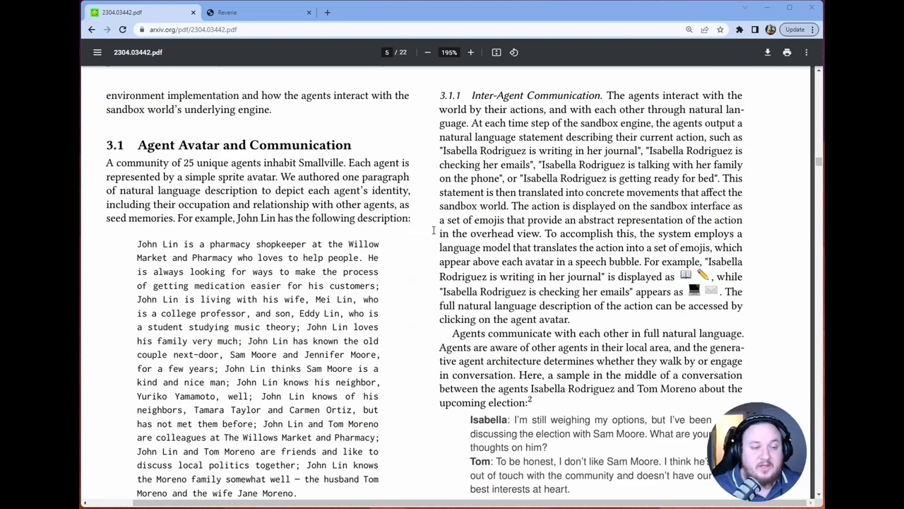
{"action": "scroll", "scroll_direction": "down", "scroll_amount": 3}
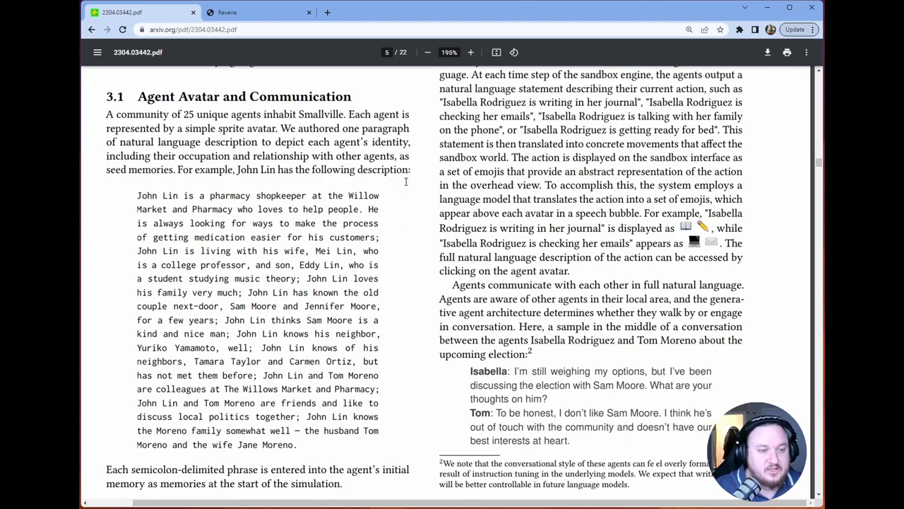
{"action": "mouse_move", "coordinate": [410, 191]}
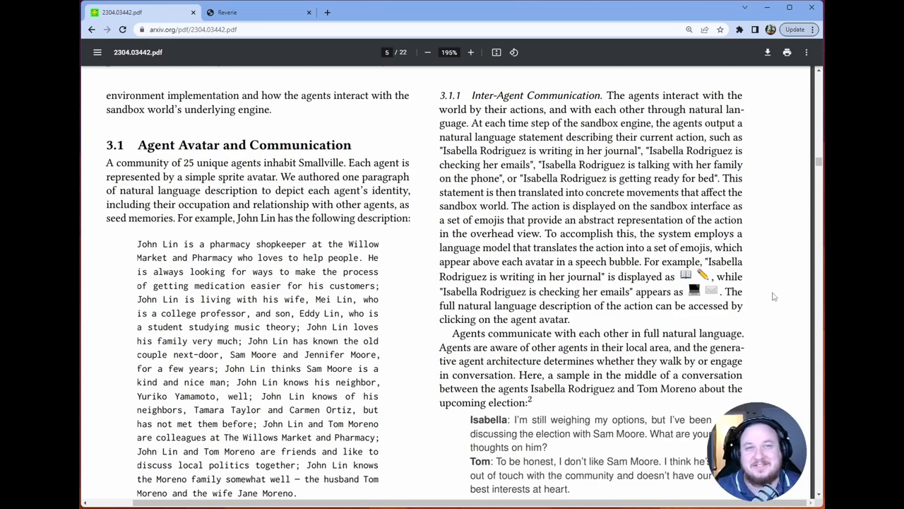
Step: Scroll onto page 6 and start reading Section 3.2 Environmental Interaction
{"action": "scroll", "scroll_direction": "down", "scroll_amount": 3}
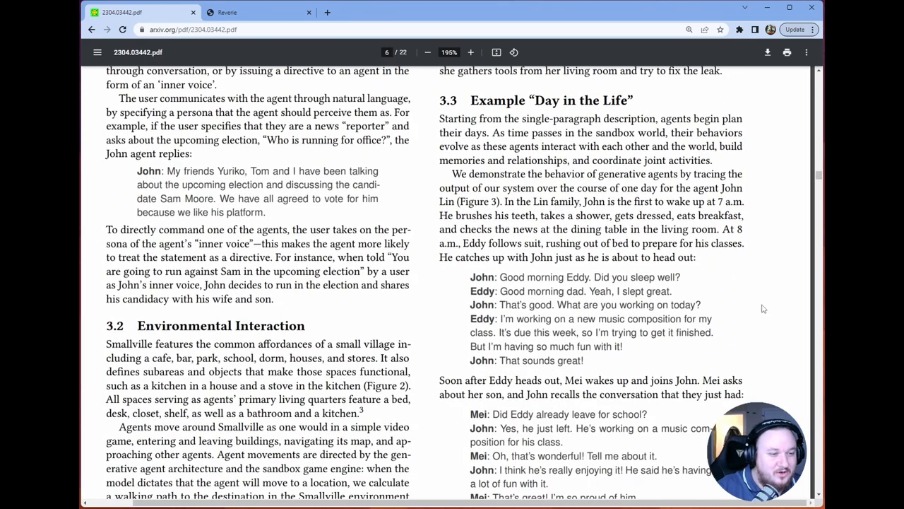
{"action": "scroll", "scroll_direction": "up", "scroll_amount": 3}
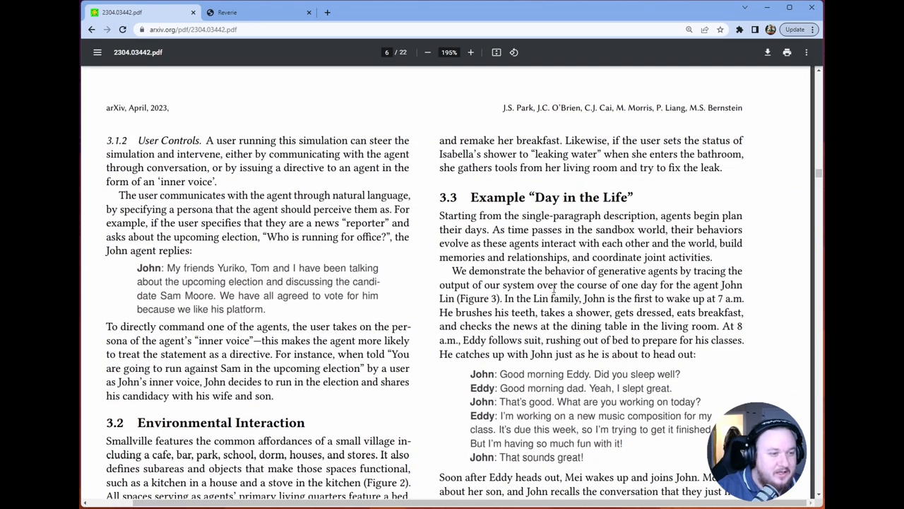
{"action": "double_click", "coordinate": [167, 139]}
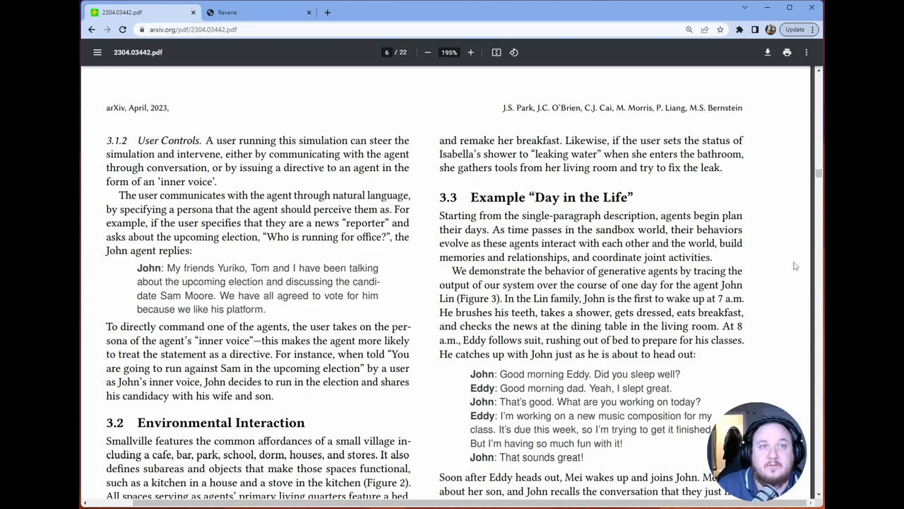
{"action": "mouse_move", "coordinate": [777, 267]}
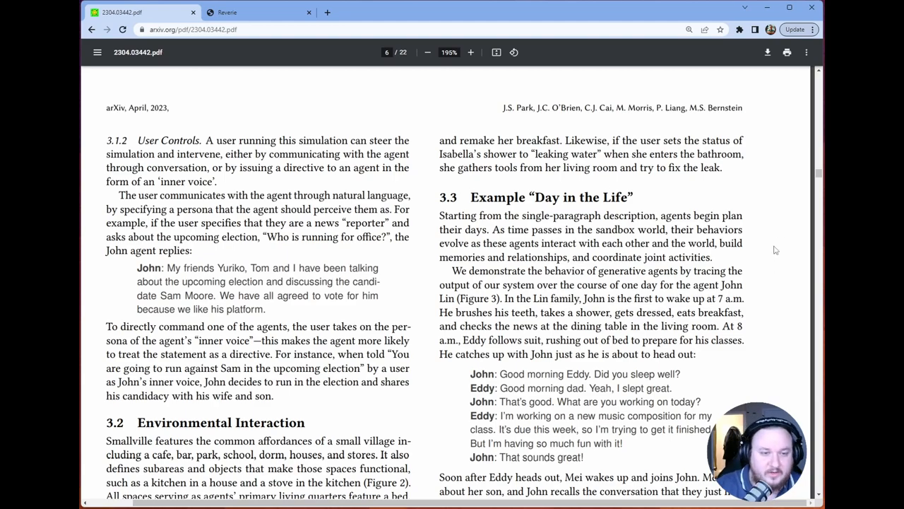
{"action": "scroll", "scroll_direction": "down", "scroll_amount": 3}
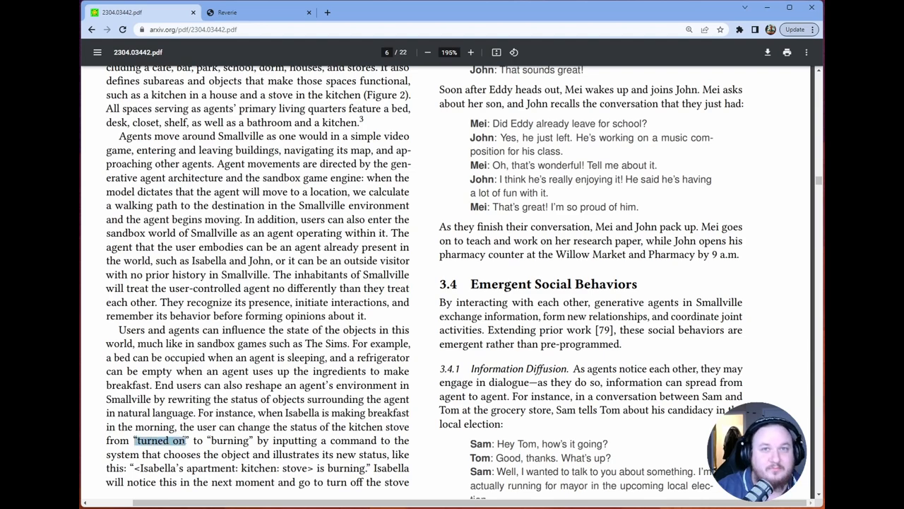
Step: Highlight the phrase 'turned on' and continue down to the John–Eddy–Mei morning conversations
{"action": "double_click", "coordinate": [231, 441]}
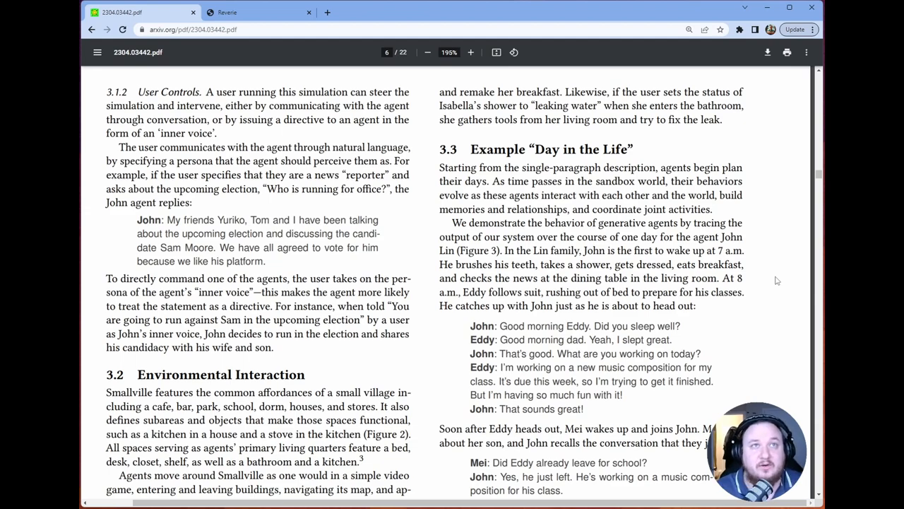
{"action": "scroll", "scroll_direction": "down", "scroll_amount": 3}
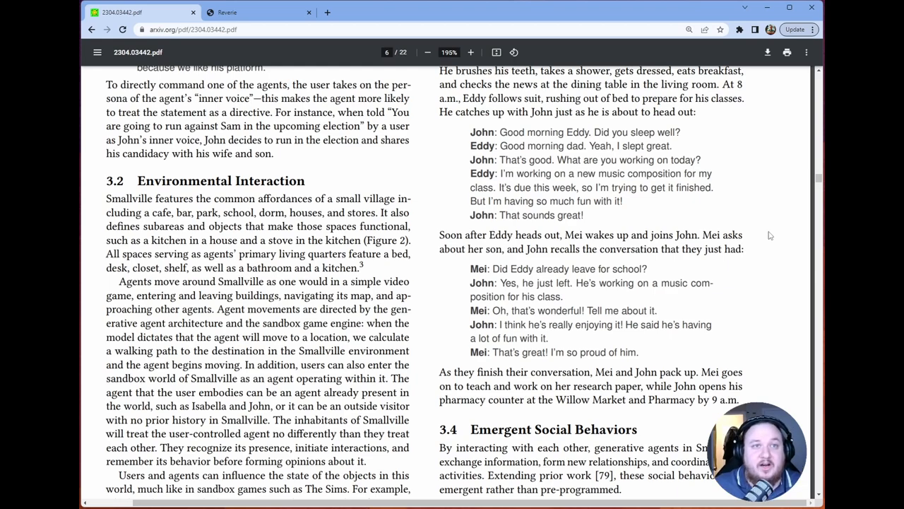
{"action": "mouse_move", "coordinate": [773, 282]}
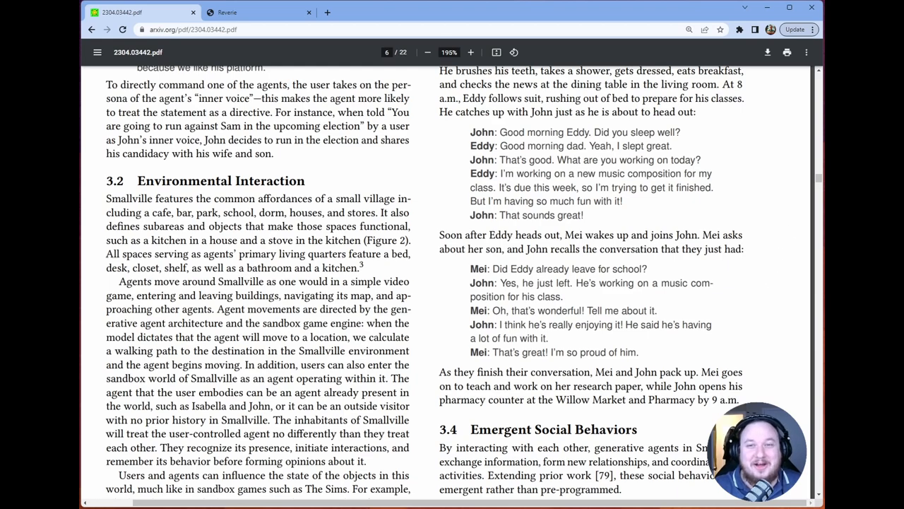
Step: Scroll to page 7 showing Figure 3's John Lin morning timeline and caption
{"action": "scroll", "scroll_direction": "down", "scroll_amount": 3}
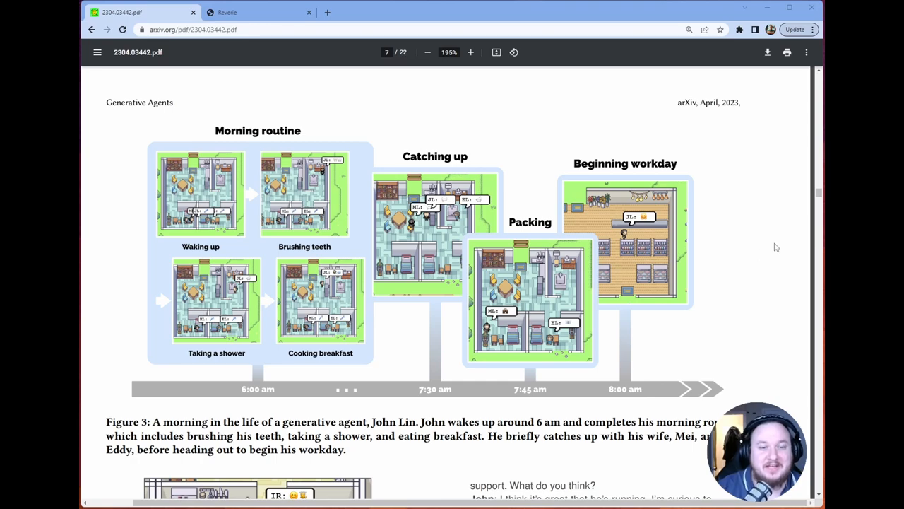
{"action": "scroll", "scroll_direction": "down", "scroll_amount": 3}
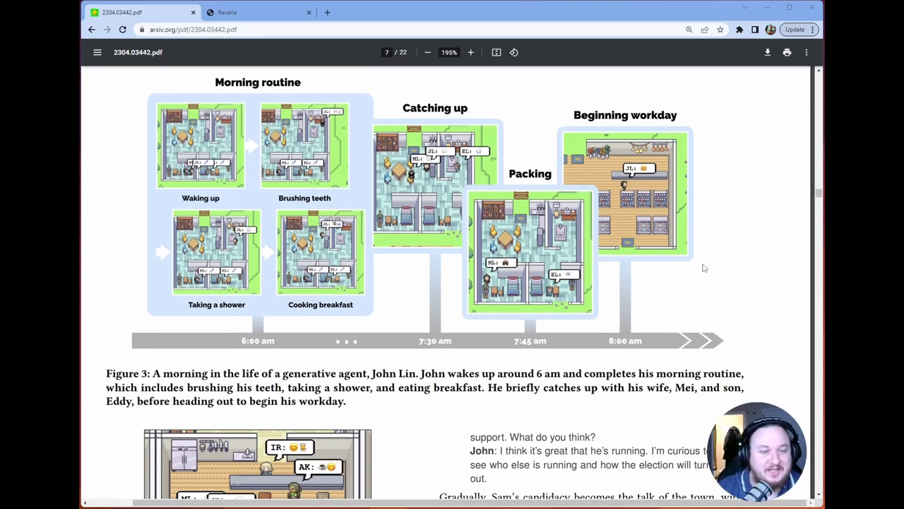
{"action": "mouse_move", "coordinate": [233, 147]}
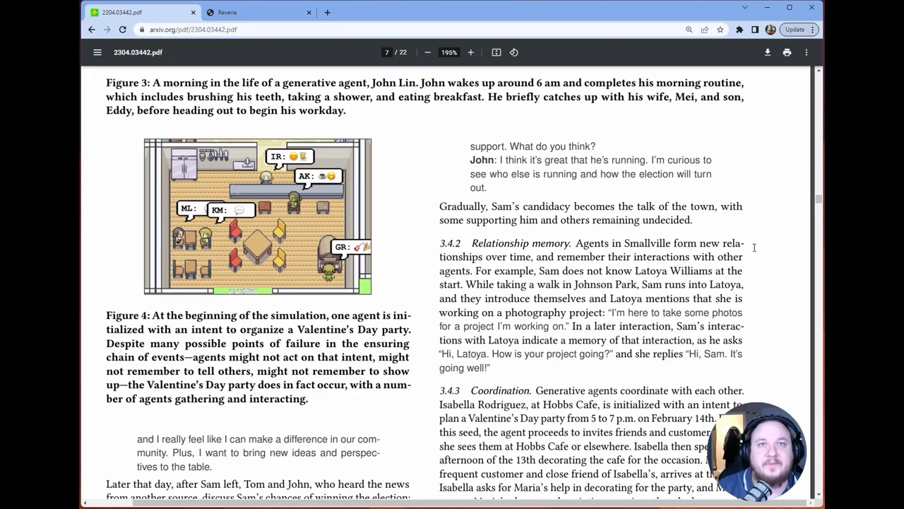
Step: Scroll down page 7 to Figure 4's Valentine's Day caption and Section 3.4.3 Coordination
{"action": "scroll", "scroll_direction": "down", "scroll_amount": 3}
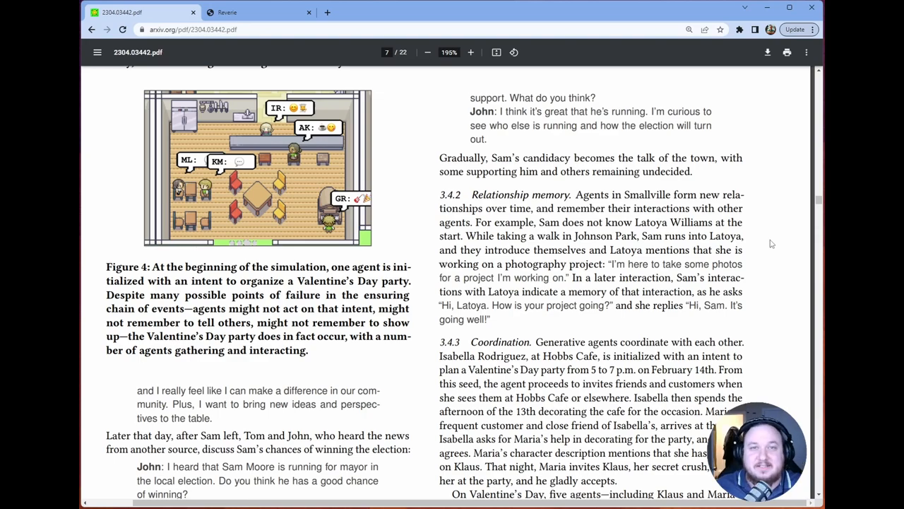
{"action": "scroll", "scroll_direction": "down", "scroll_amount": 3}
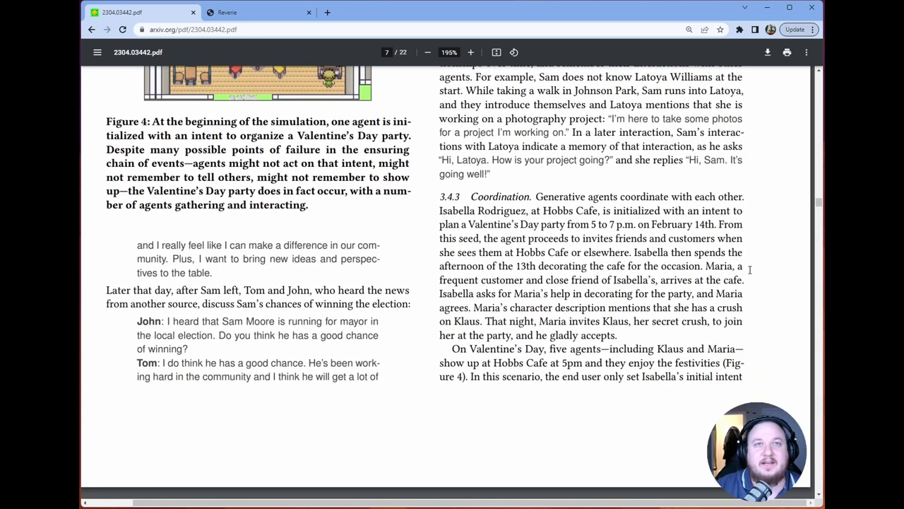
{"action": "mouse_move", "coordinate": [763, 268]}
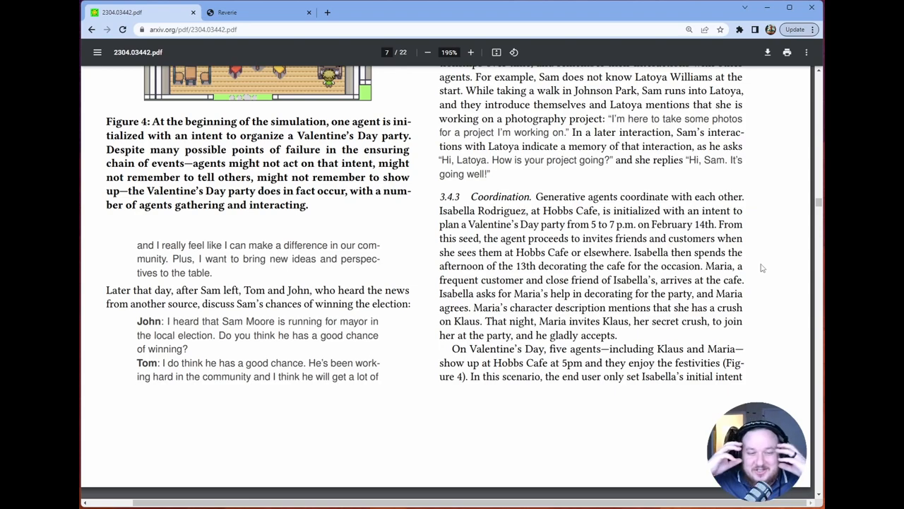
{"action": "scroll", "scroll_direction": "down", "scroll_amount": 3}
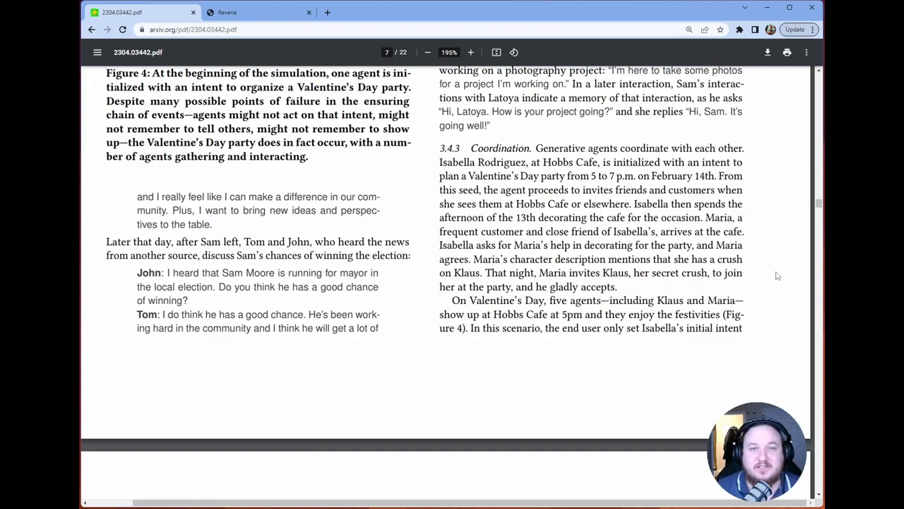
Step: Scroll to page 8 showing Figure 5's generative agent architecture diagram and the Section 4 heading
{"action": "scroll", "scroll_direction": "down", "scroll_amount": 3}
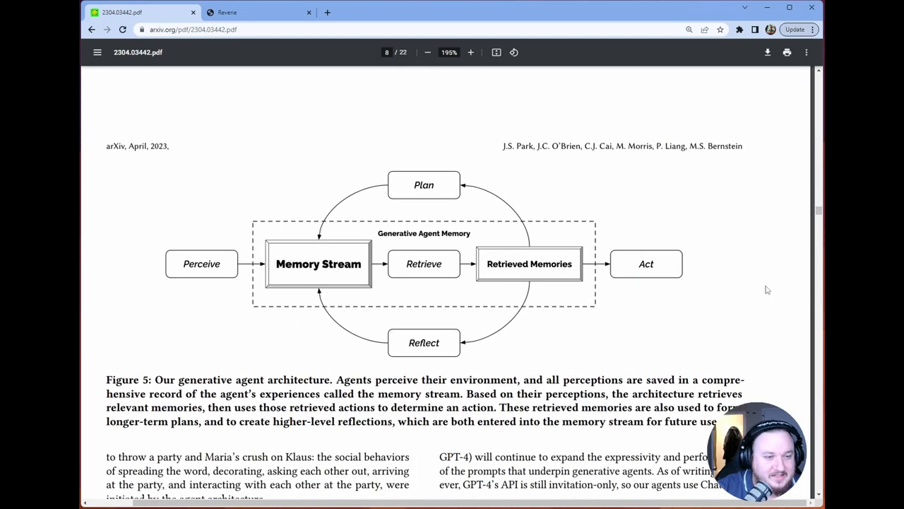
{"action": "scroll", "scroll_direction": "down", "scroll_amount": 3}
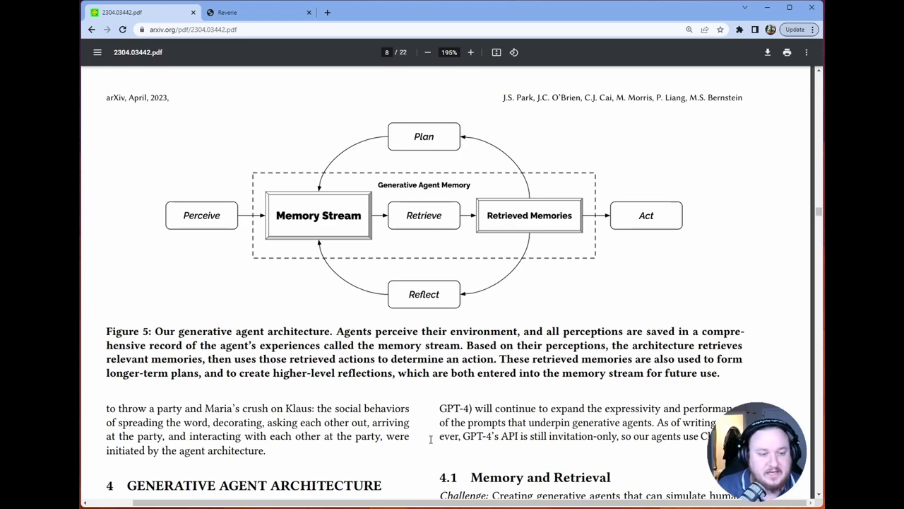
{"action": "mouse_move", "coordinate": [766, 364]}
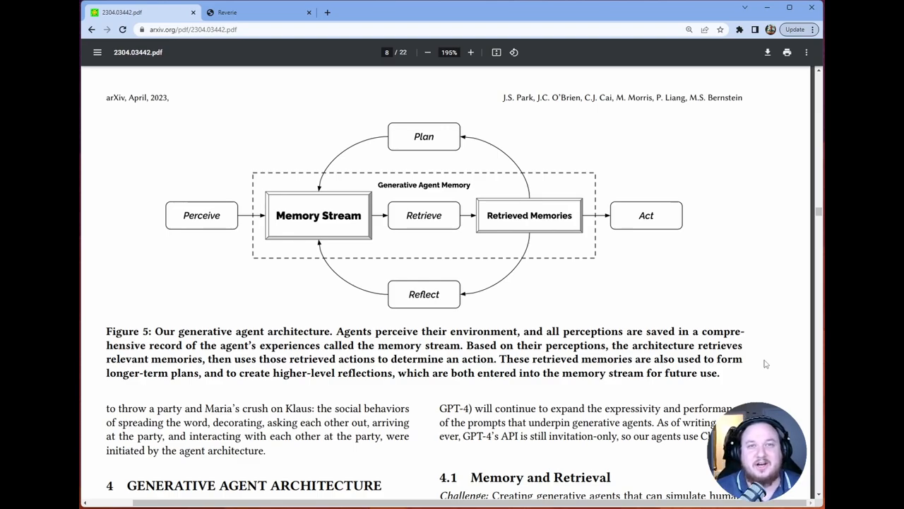
Step: Scroll to page 9 showing Figure 6's memory stream retrieval example for Isabella
{"action": "scroll", "scroll_direction": "down", "scroll_amount": 3}
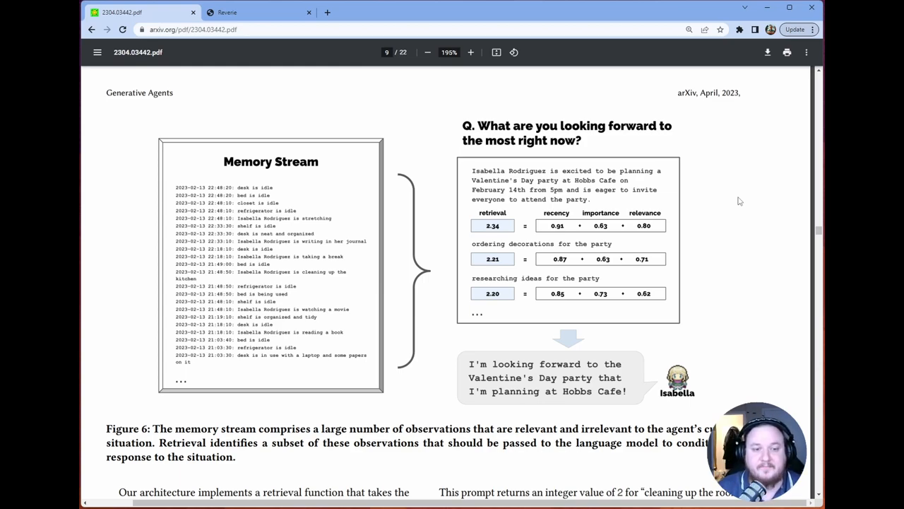
{"action": "mouse_move", "coordinate": [775, 277]}
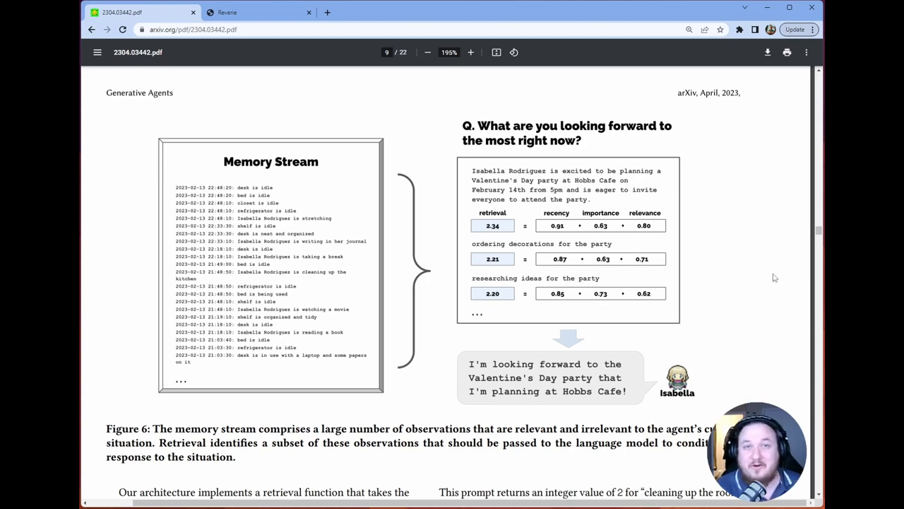
{"action": "mouse_move", "coordinate": [779, 255]}
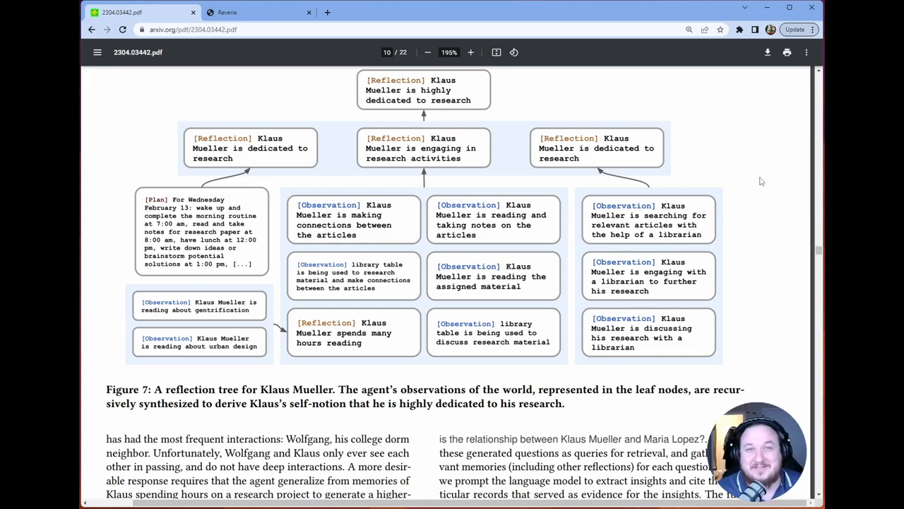
Step: Scroll to page 11 with Eddy Lin's planning example and Section 4.3.1 Reacting and Updating Plans
{"action": "scroll", "scroll_direction": "down", "scroll_amount": 3}
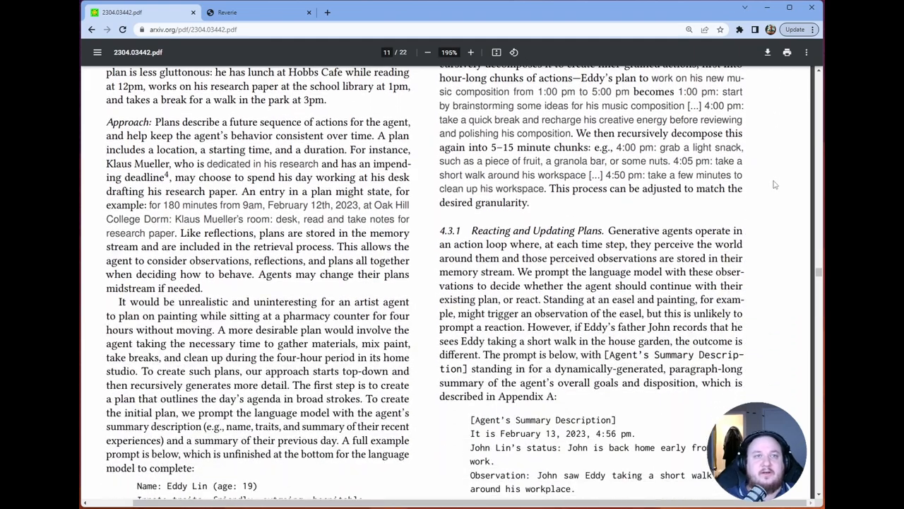
Step: Scroll further down page 11 to Eddy Lin's seed description and John's reaction prompt
{"action": "scroll", "scroll_direction": "down", "scroll_amount": 3}
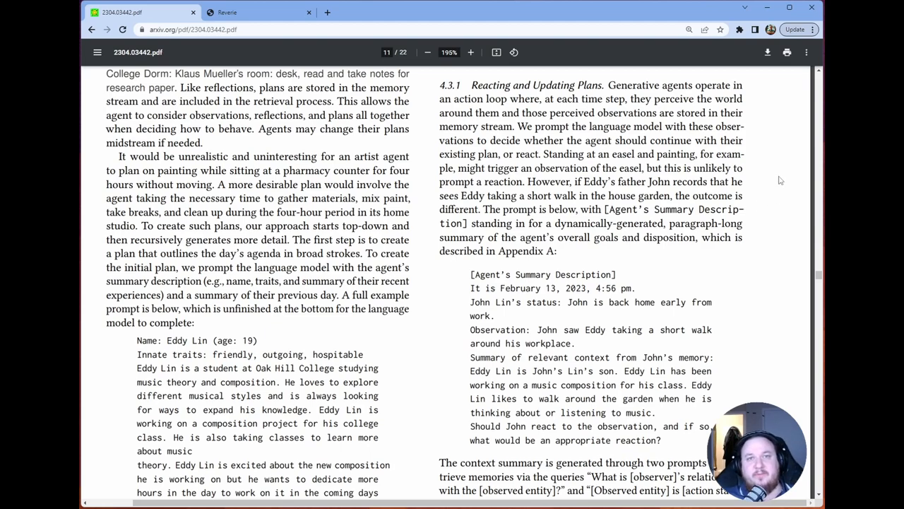
{"action": "mouse_move", "coordinate": [775, 186]}
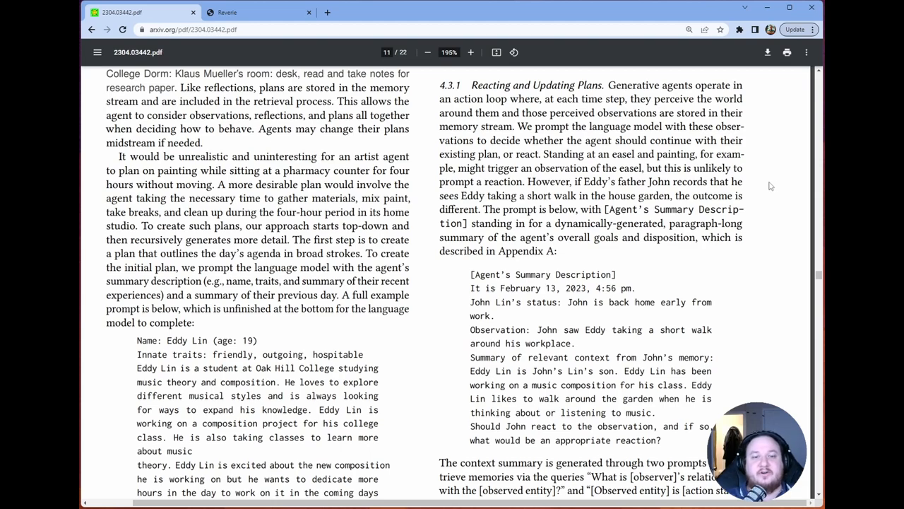
{"action": "mouse_move", "coordinate": [777, 187]}
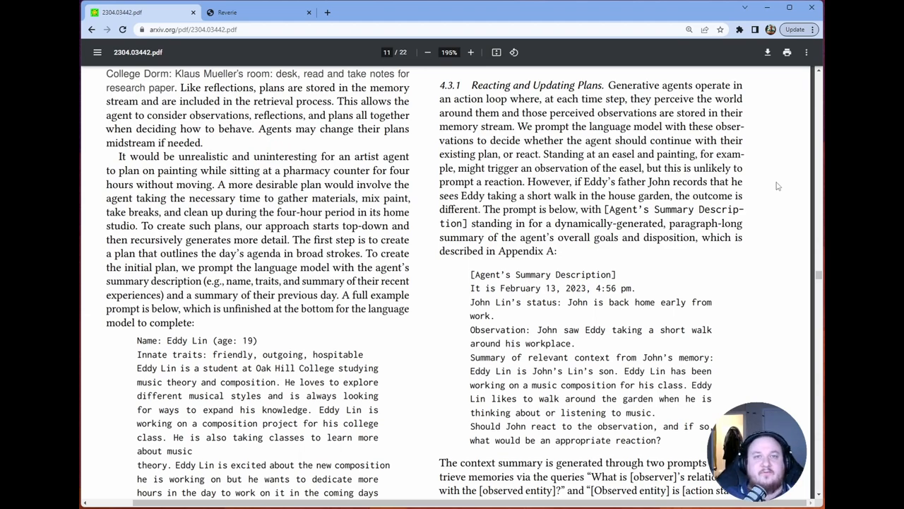
{"action": "mouse_move", "coordinate": [783, 185]}
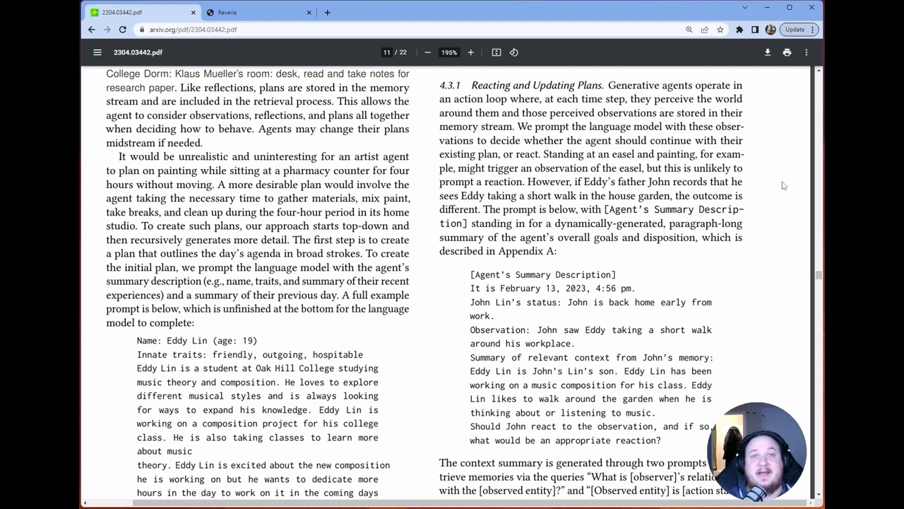
{"action": "mouse_move", "coordinate": [787, 198]}
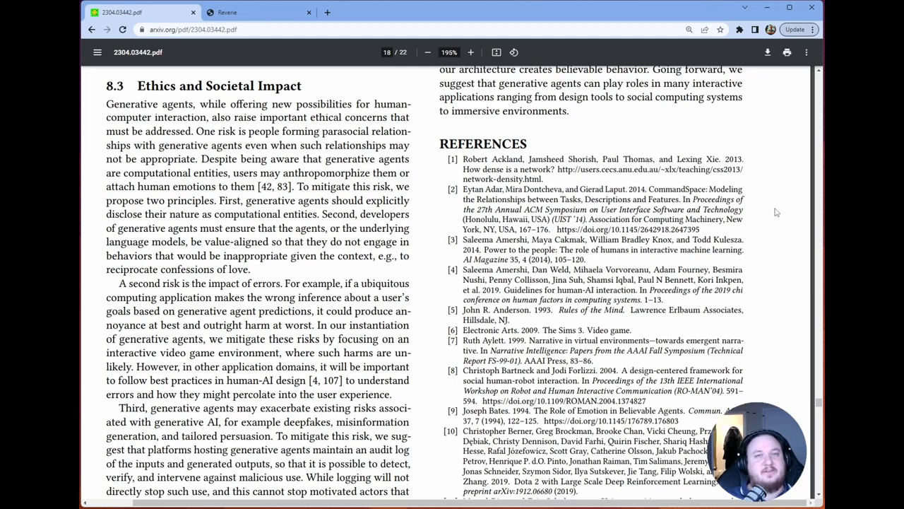
Step: Scroll through the risk discussion to Section 9 Conclusion, then switch to the Reverie Smallville replay tab
{"action": "scroll", "scroll_direction": "down", "scroll_amount": 3}
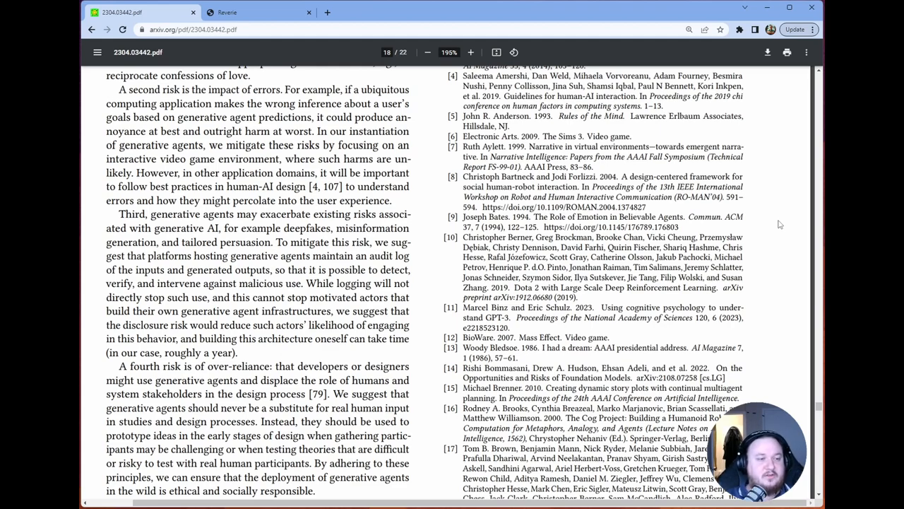
{"action": "scroll", "scroll_direction": "down", "scroll_amount": 3}
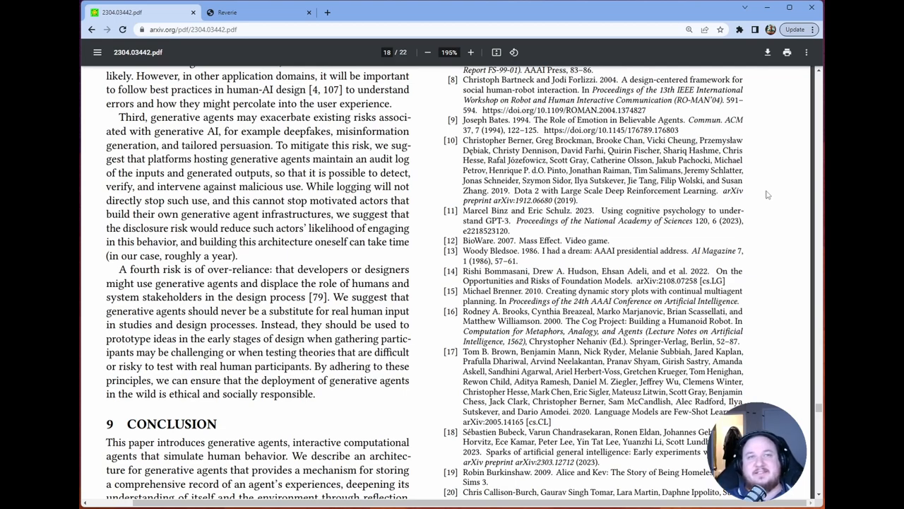
{"action": "mouse_move", "coordinate": [771, 213]}
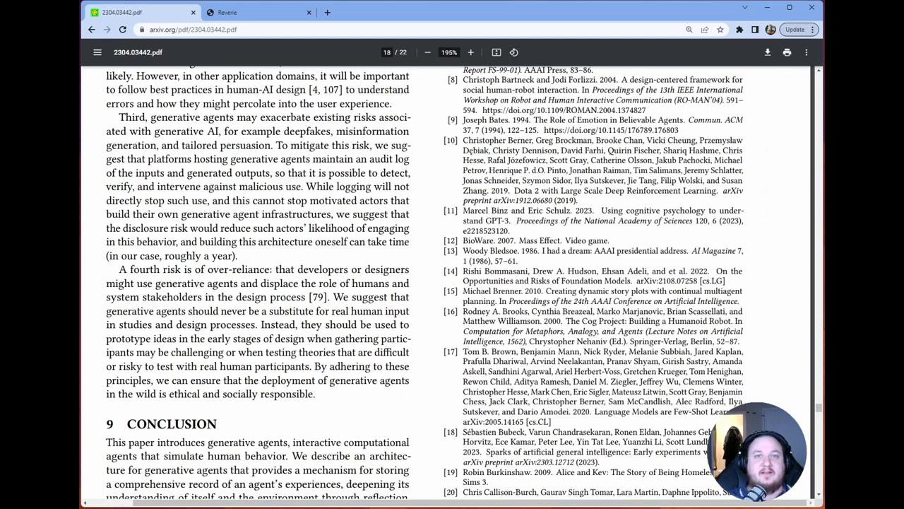
{"action": "left_click", "coordinate": [241, 11]}
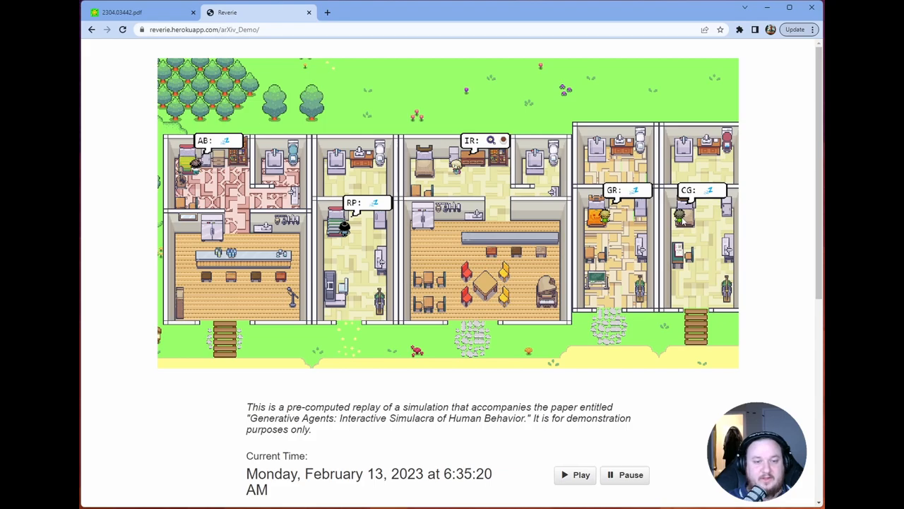
{"action": "scroll", "scroll_direction": "down", "scroll_amount": 3}
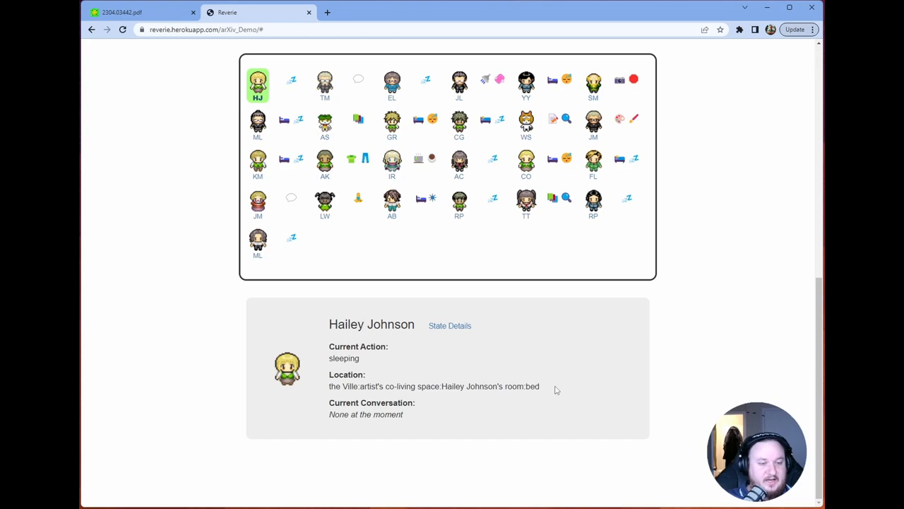
{"action": "triple_click", "coordinate": [365, 414]}
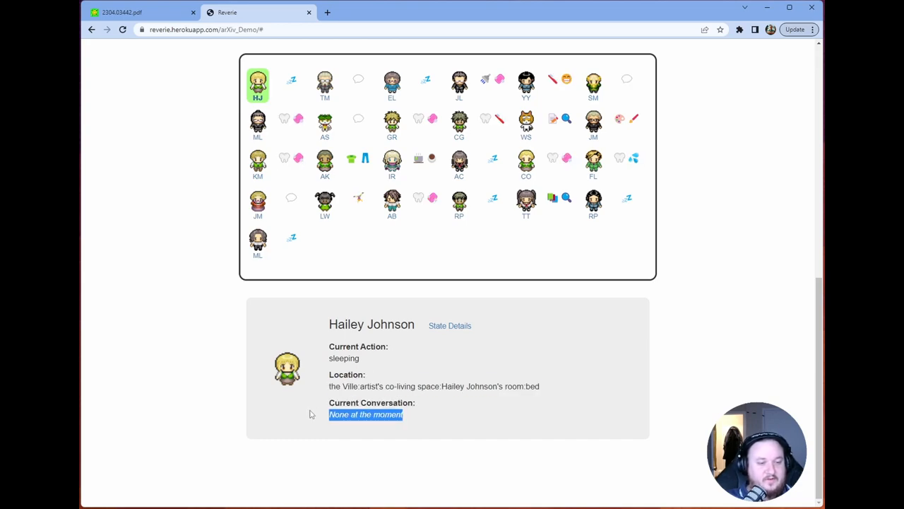
{"action": "left_click", "coordinate": [450, 325]}
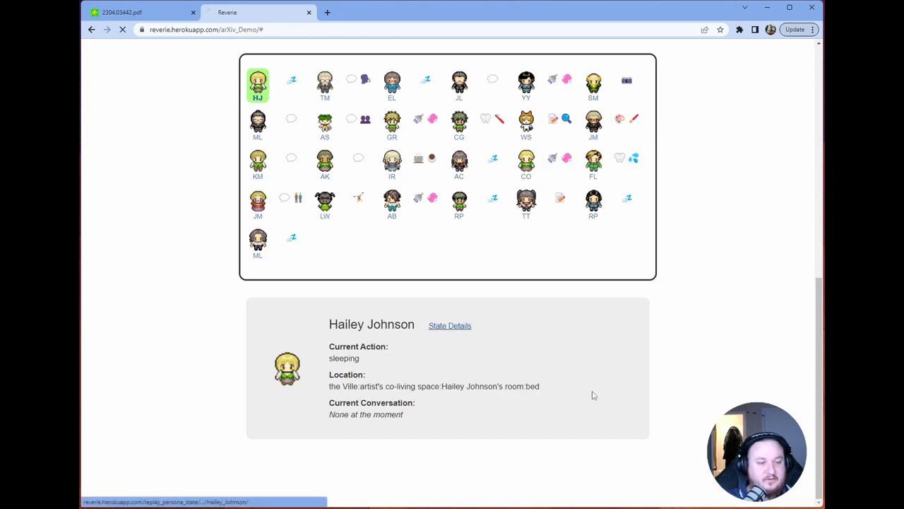
{"action": "left_click", "coordinate": [450, 325]}
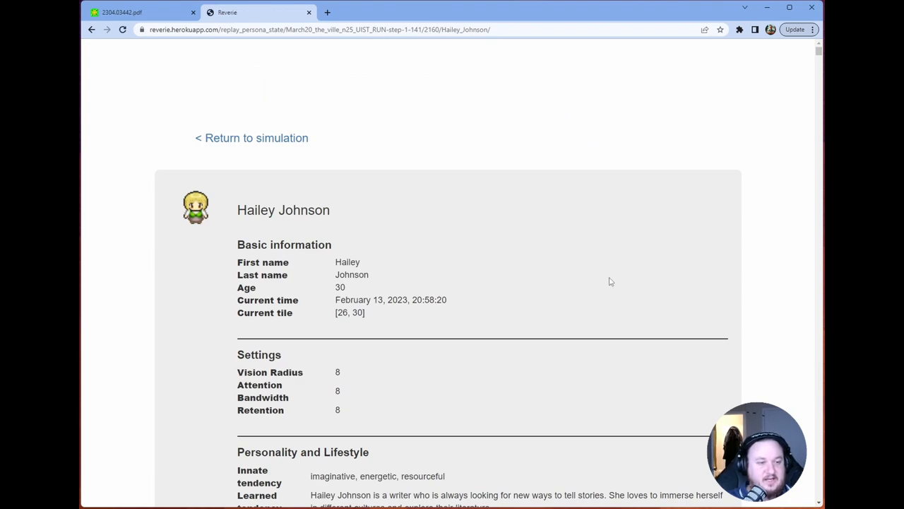
{"action": "scroll", "scroll_direction": "down", "scroll_amount": 3}
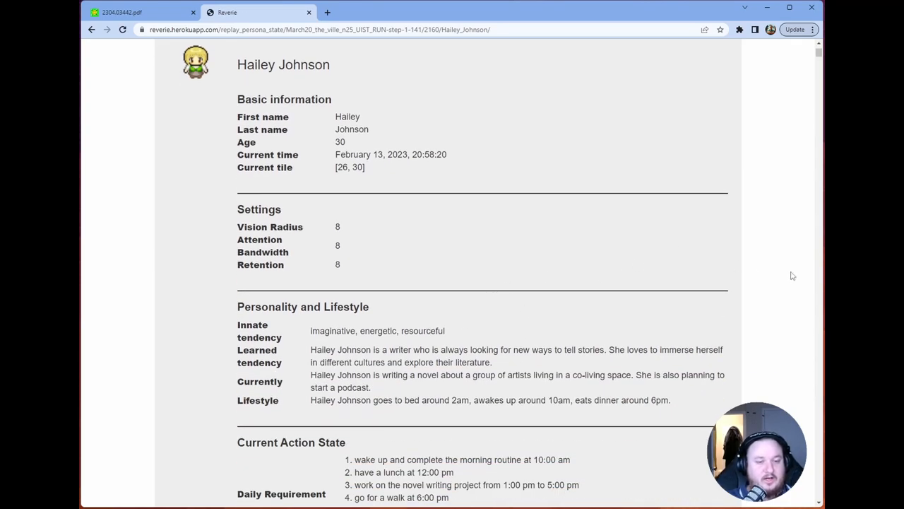
{"action": "scroll", "scroll_direction": "down", "scroll_amount": 3}
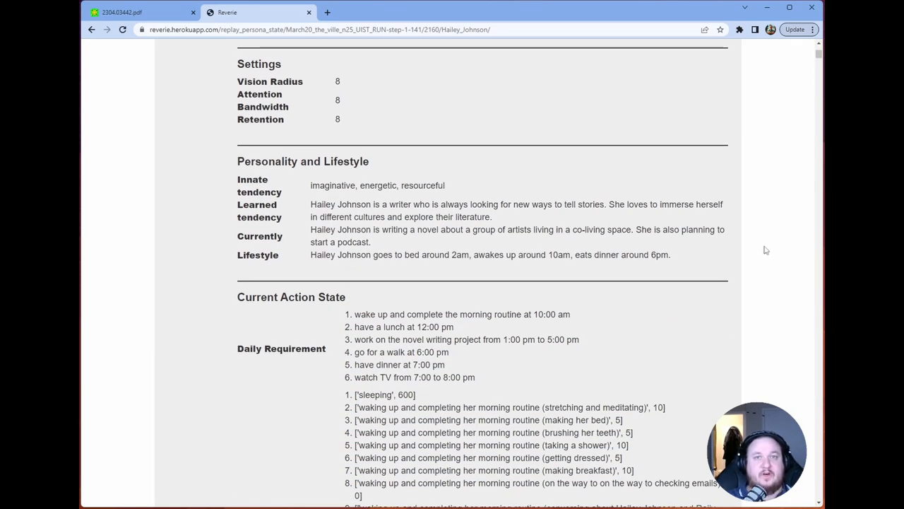
{"action": "mouse_move", "coordinate": [312, 185]}
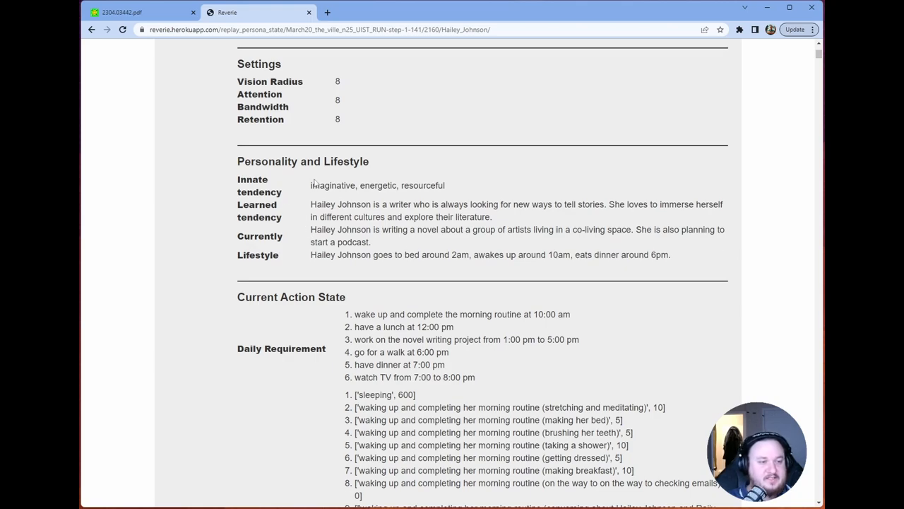
{"action": "mouse_move", "coordinate": [319, 209]}
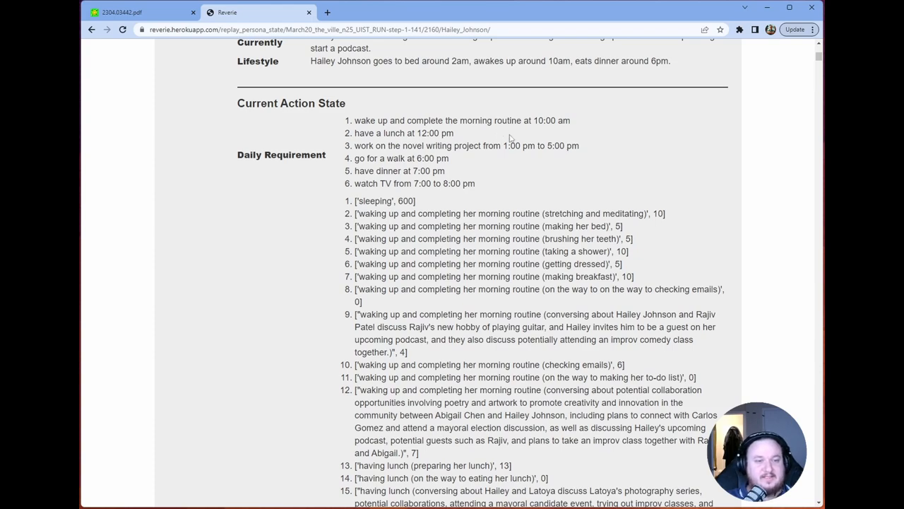
{"action": "mouse_move", "coordinate": [591, 161]}
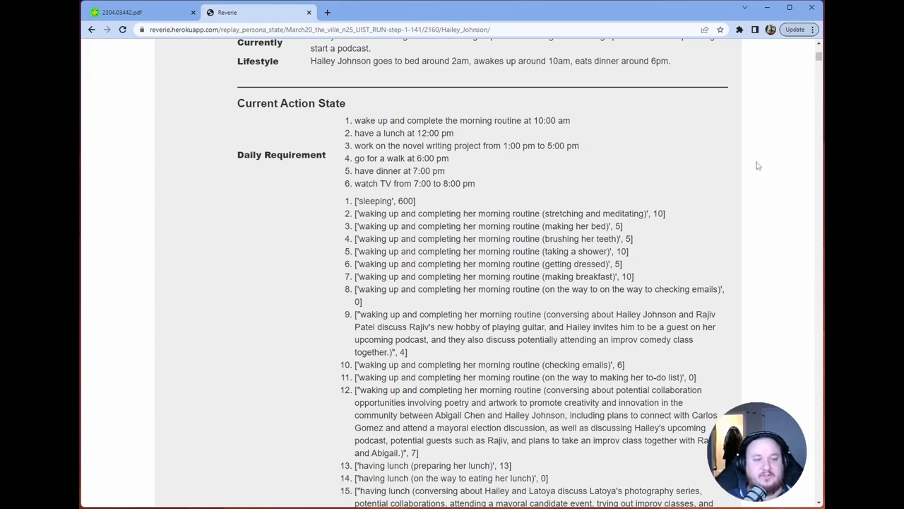
{"action": "scroll", "scroll_direction": "down", "scroll_amount": 3}
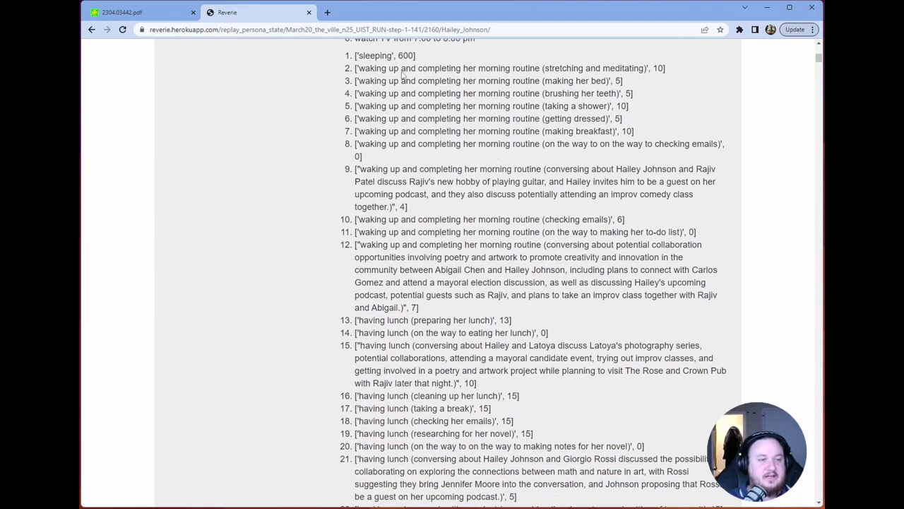
{"action": "scroll", "scroll_direction": "down", "scroll_amount": 3}
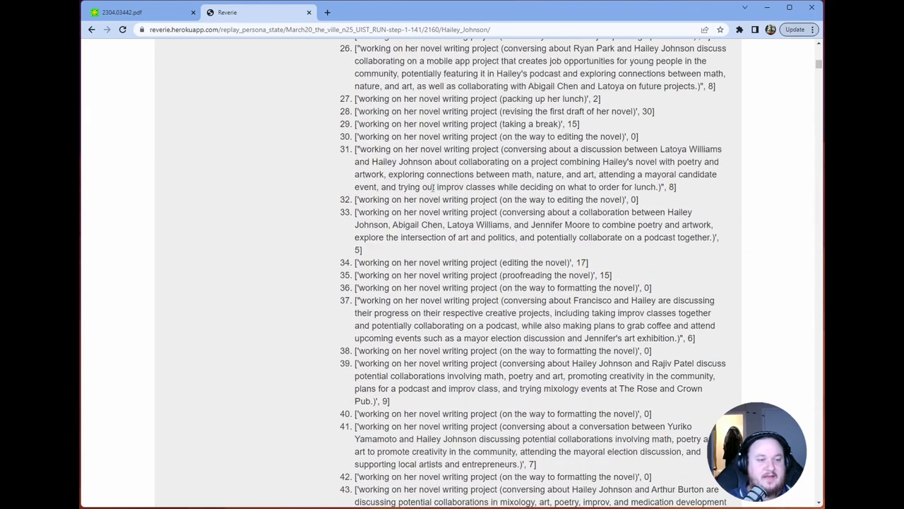
{"action": "scroll", "scroll_direction": "down", "scroll_amount": 3}
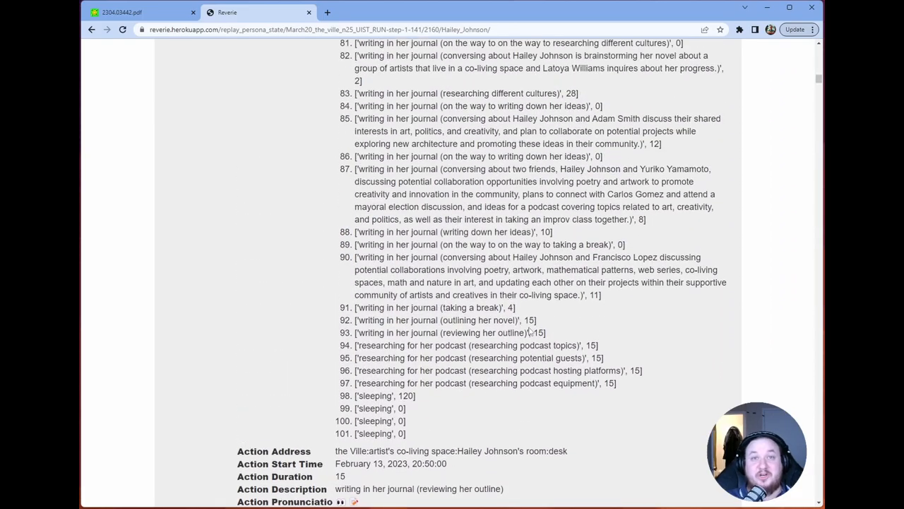
{"action": "scroll", "scroll_direction": "down", "scroll_amount": 3}
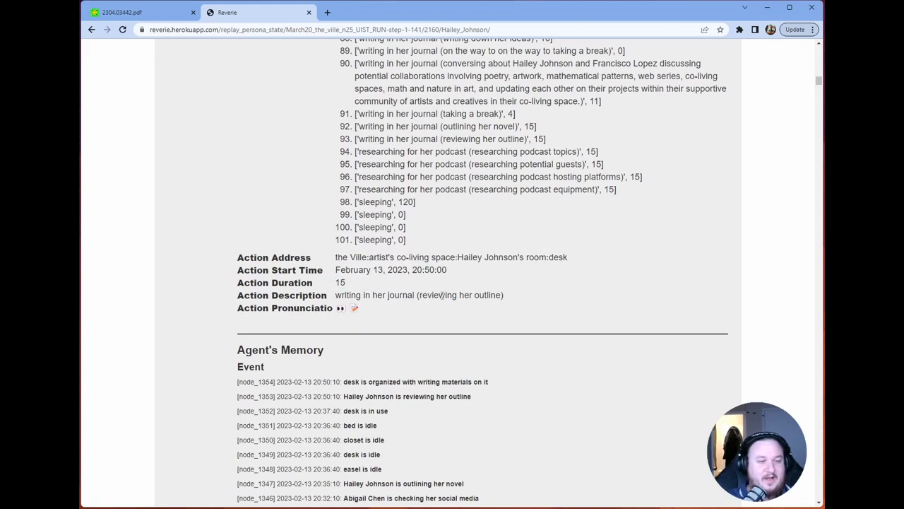
{"action": "triple_click", "coordinate": [418, 295]}
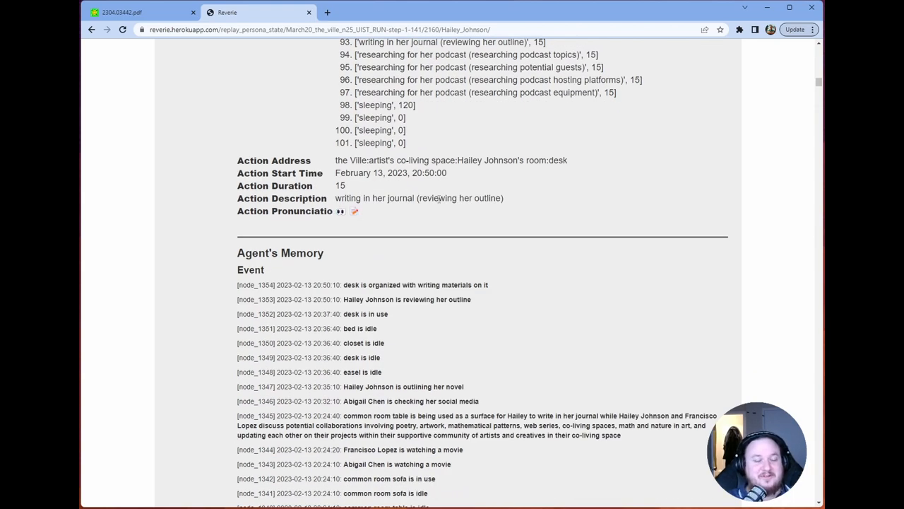
{"action": "scroll", "scroll_direction": "down", "scroll_amount": 3}
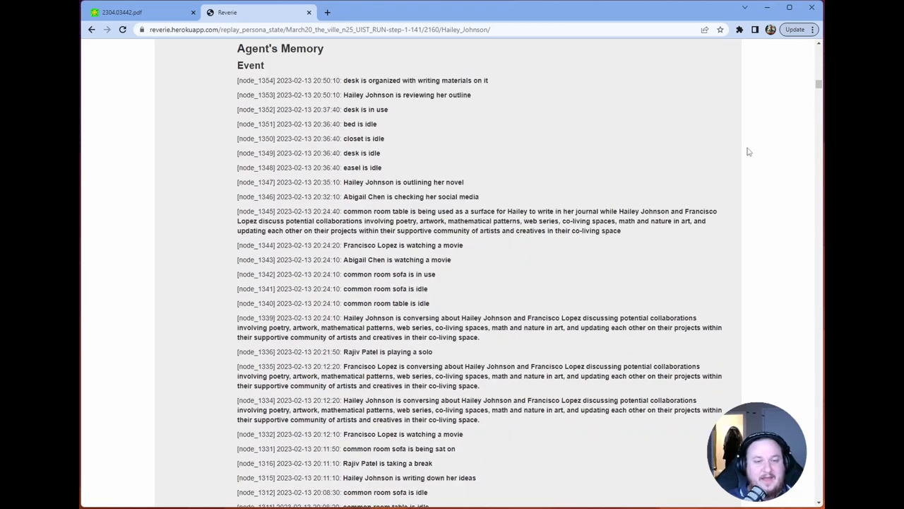
{"action": "scroll", "scroll_direction": "down", "scroll_amount": 3}
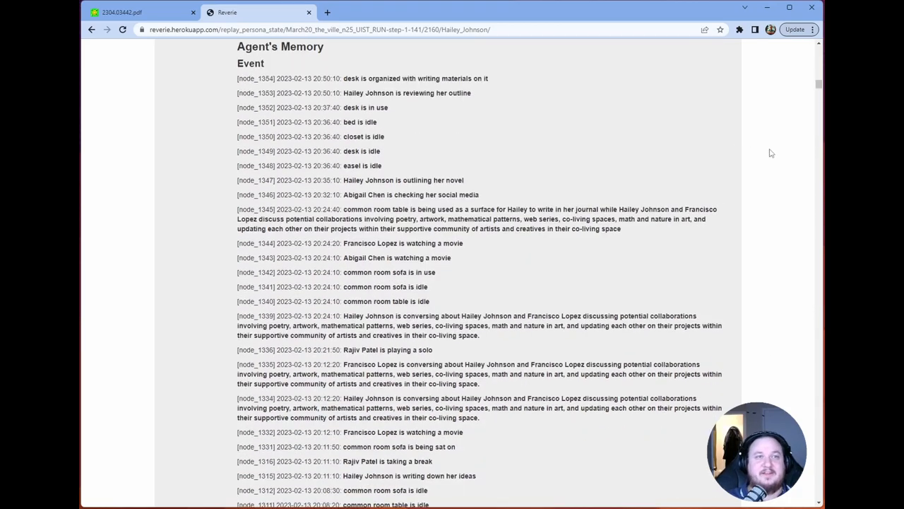
{"action": "scroll", "scroll_direction": "down", "scroll_amount": 3}
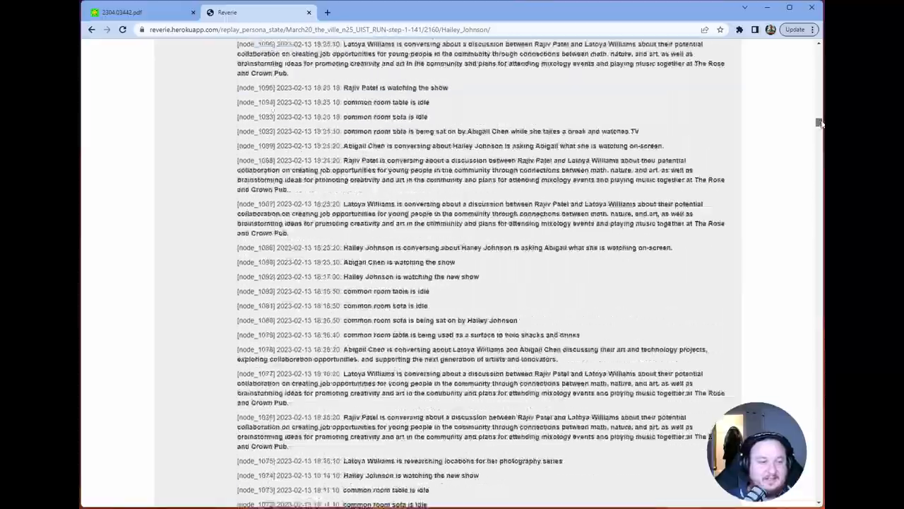
{"action": "scroll", "scroll_direction": "down", "scroll_amount": 3}
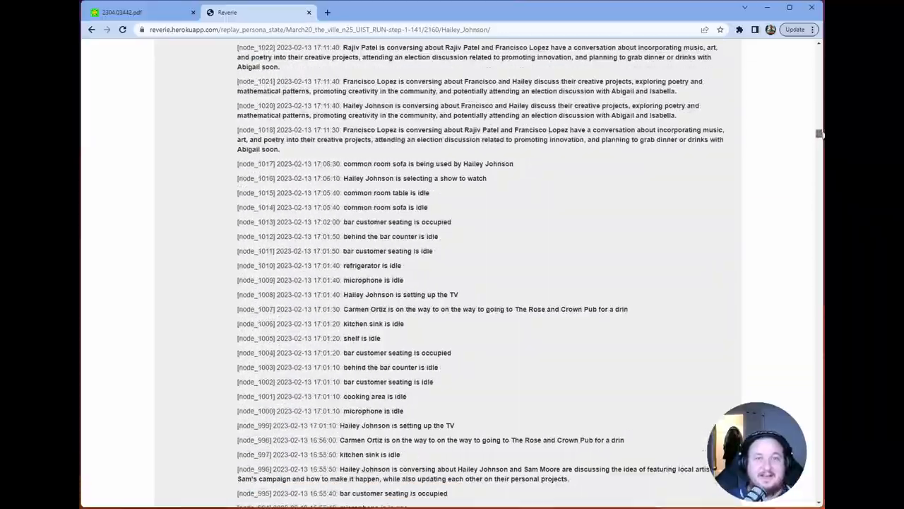